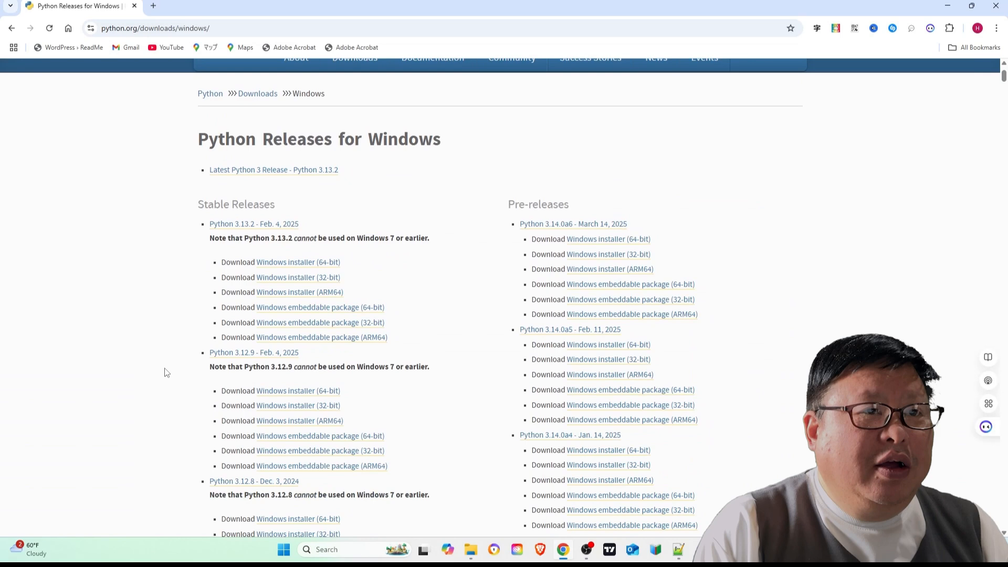
Step: Check the installed Python version with python --version in C:\AI
{"action": "left_click", "coordinate": [280, 390]}
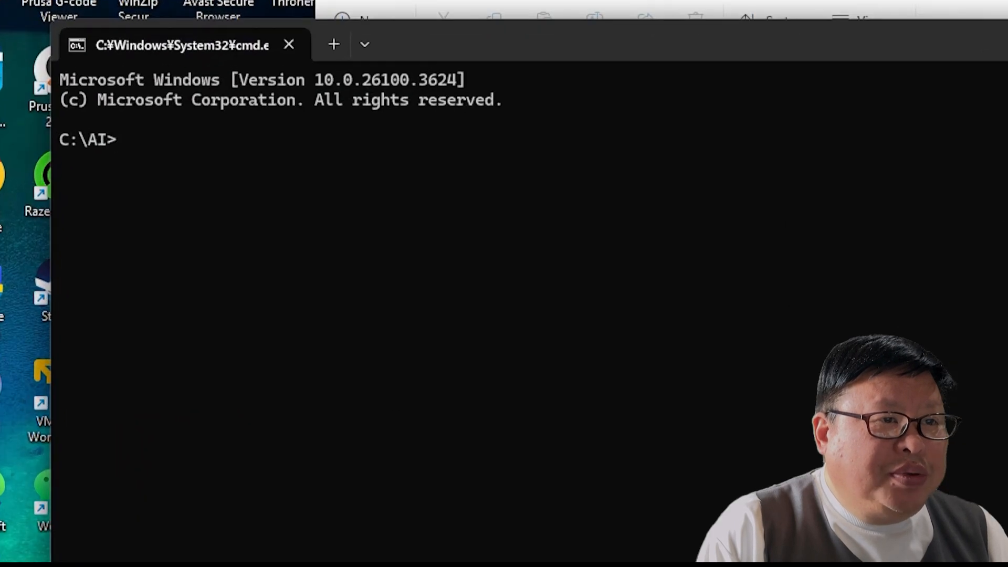
{"action": "type", "text": "python -"}
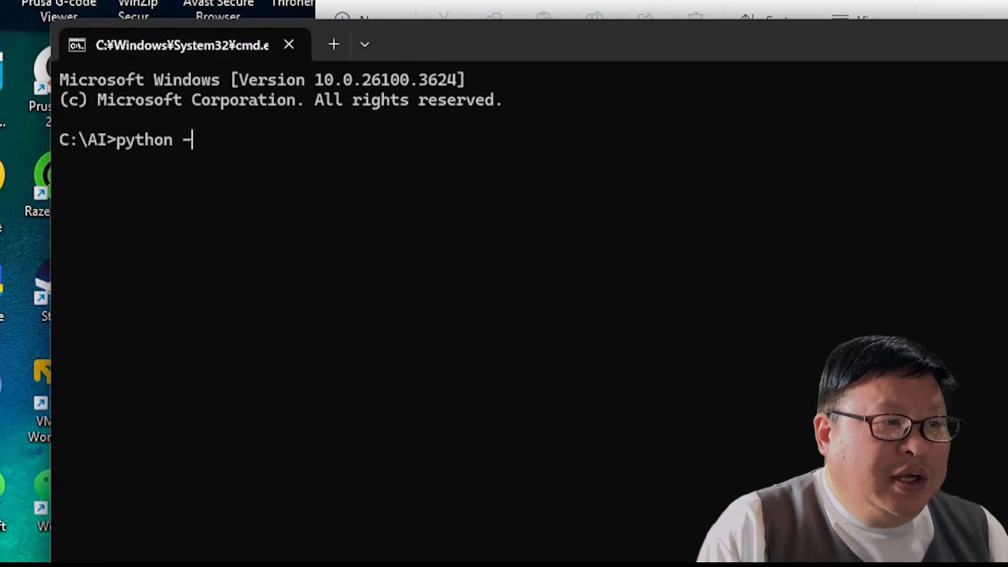
{"action": "type", "text": "-version"}
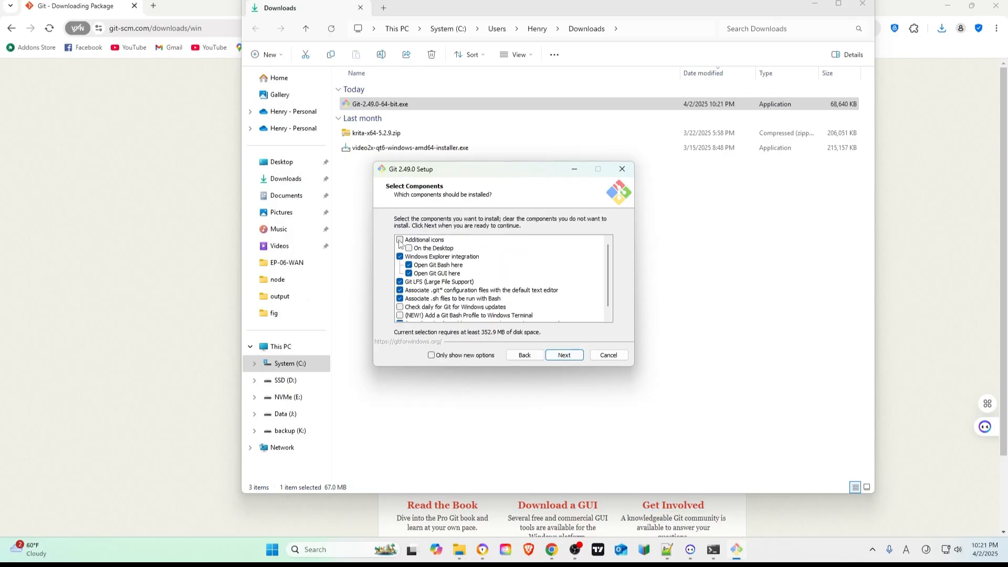
Step: Accept the default Git 2.49.0 components and keep MinTTY as the terminal emulator
{"action": "left_click", "coordinate": [563, 355]}
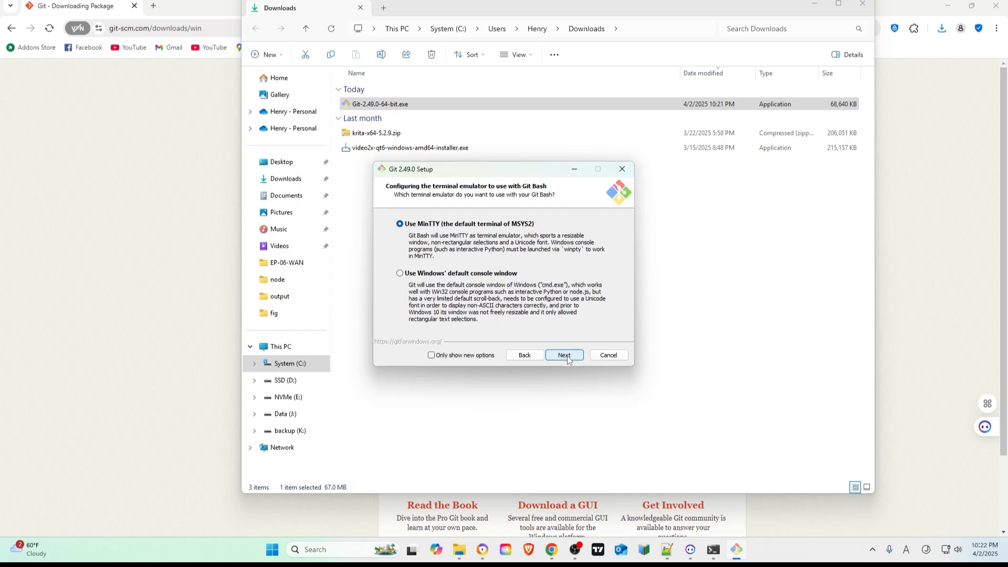
{"action": "left_click", "coordinate": [563, 355]}
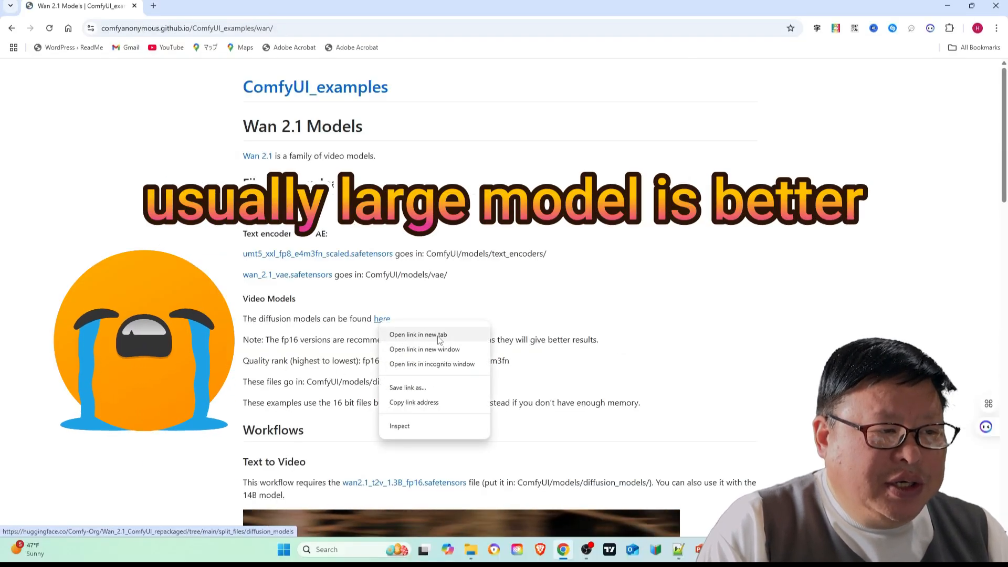
Step: Copy the ComfyUI repository's HTTPS clone URL from GitHub's Code menu
{"action": "left_click", "coordinate": [418, 334]}
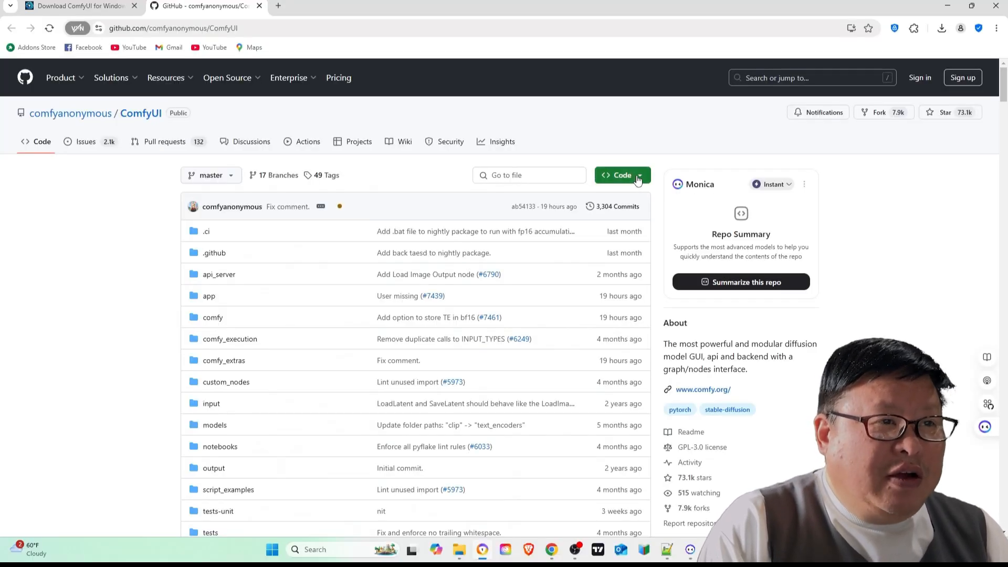
{"action": "left_click", "coordinate": [619, 174]}
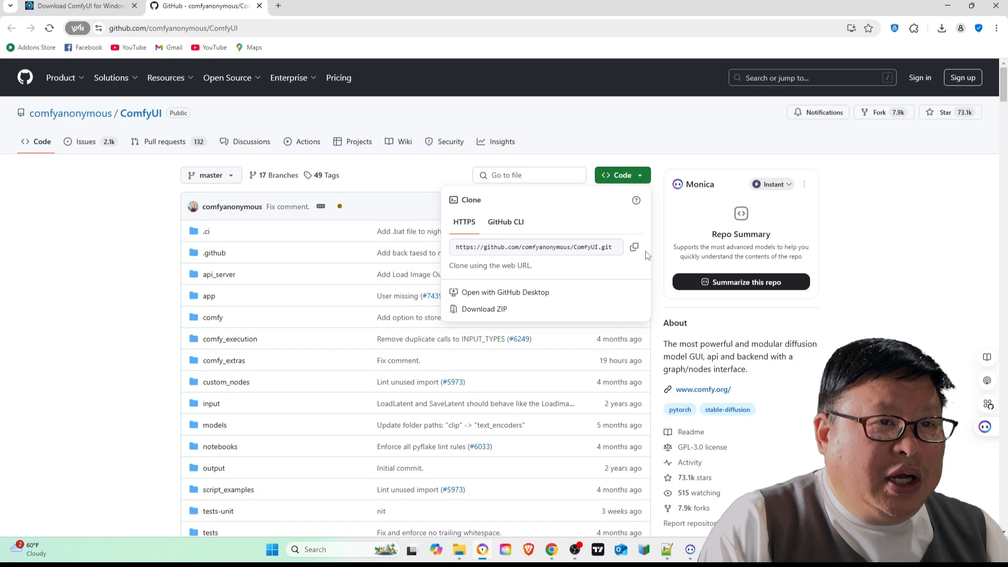
{"action": "left_click", "coordinate": [634, 247]}
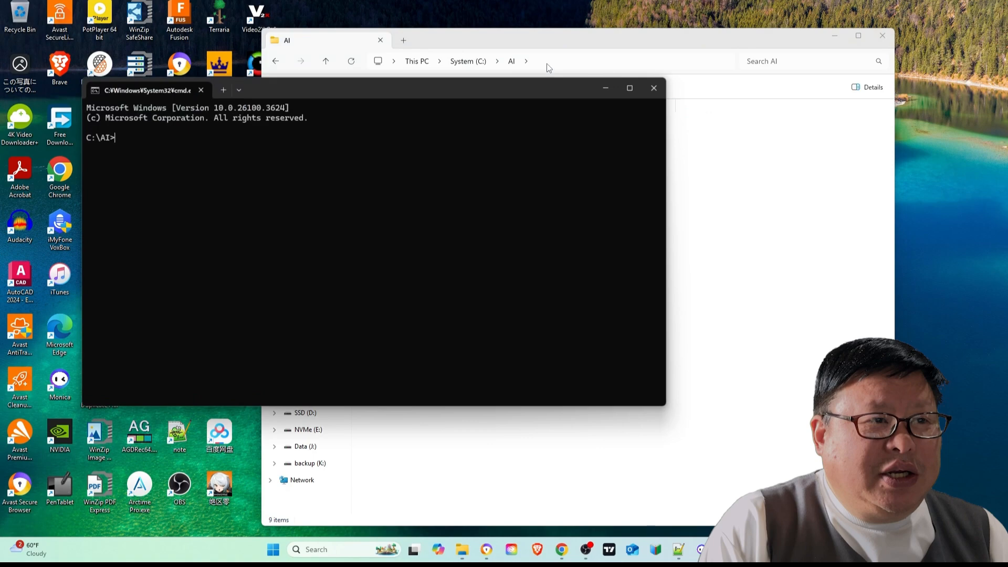
Step: Clone github.com/comfyanonymous/ComfyUI.git into C:\AI and set up the comfy_env environment
{"action": "type", "text": "git clone https://github.com/comfyanonymous/ComfyUI.git"}
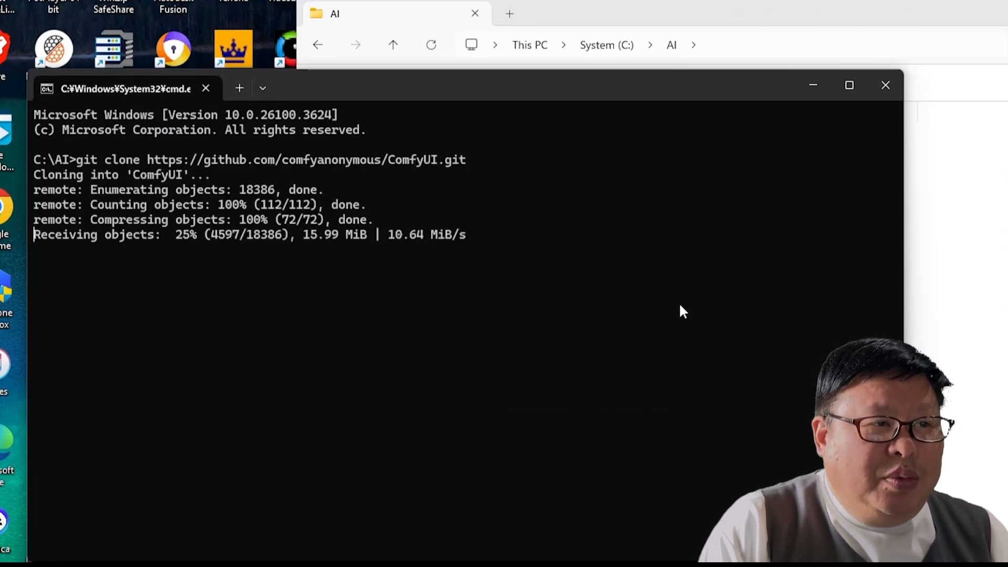
{"action": "type", "text": "cmd"}
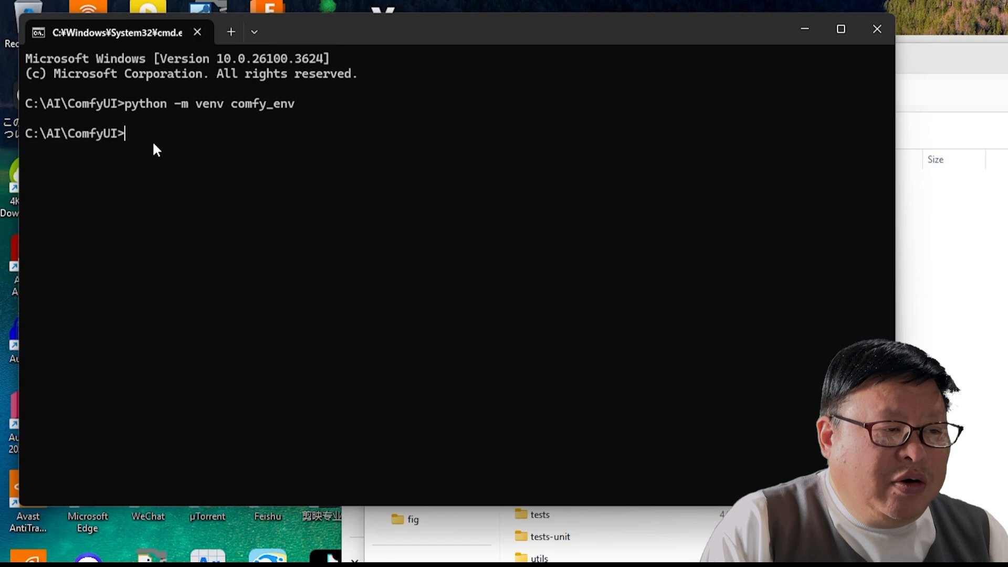
Step: Activate comfy_env, install requirements.txt, and launch ComfyUI with python main.py
{"action": "type", "text": "comfy_env\\Scripts\\activate"}
{"action": "type", "text": "pip install -r requirements.txt"}
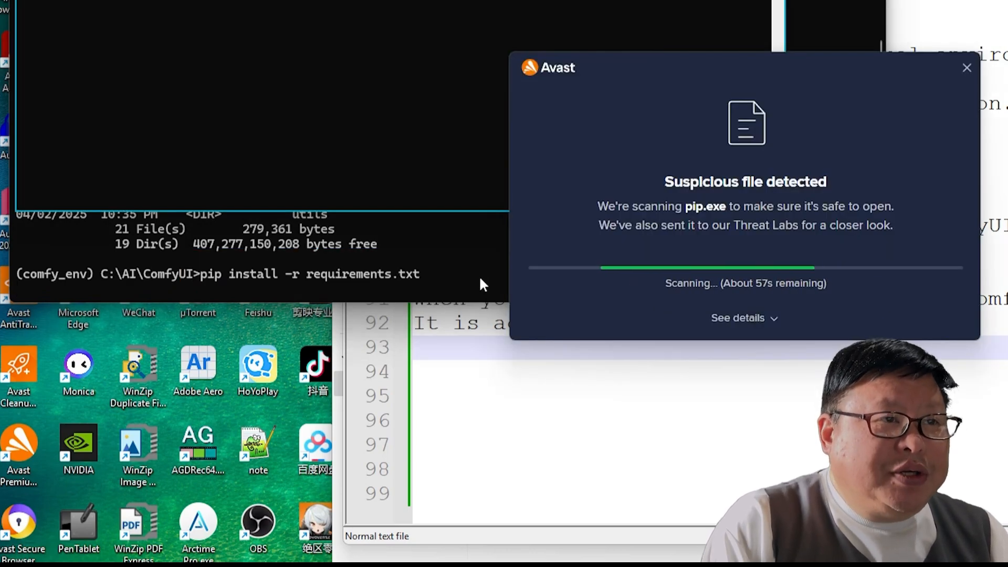
{"action": "left_click", "coordinate": [744, 318]}
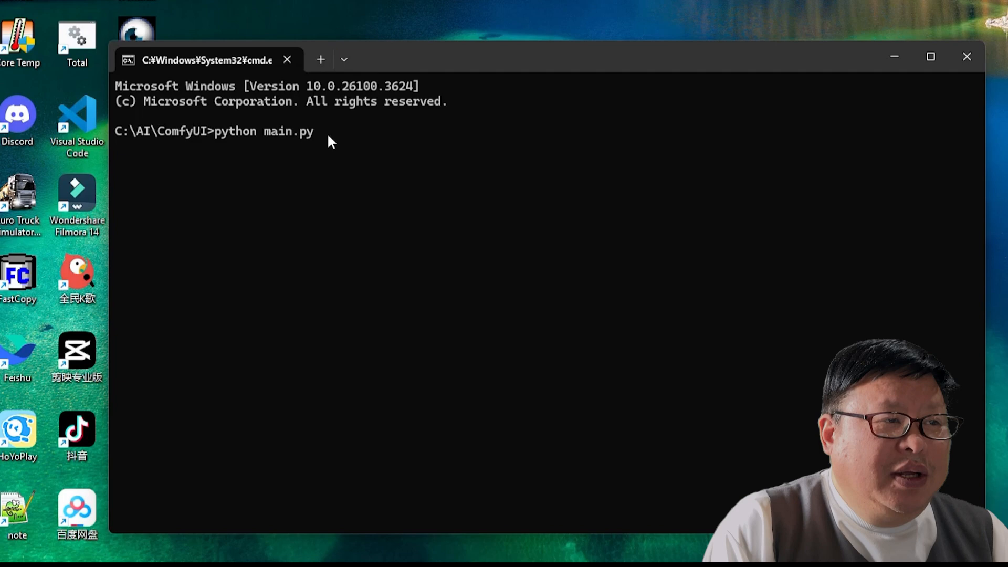
{"action": "key", "text": "enter"}
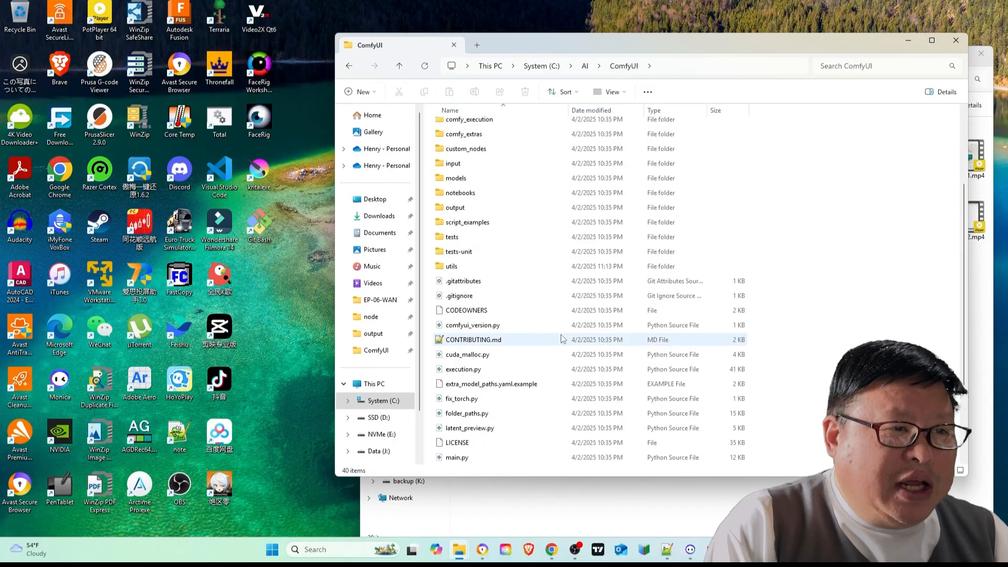
Step: Open extra_model_paths.yaml.example in Notepad and save it as extra_model_paths.yaml
{"action": "double_click", "coordinate": [489, 384]}
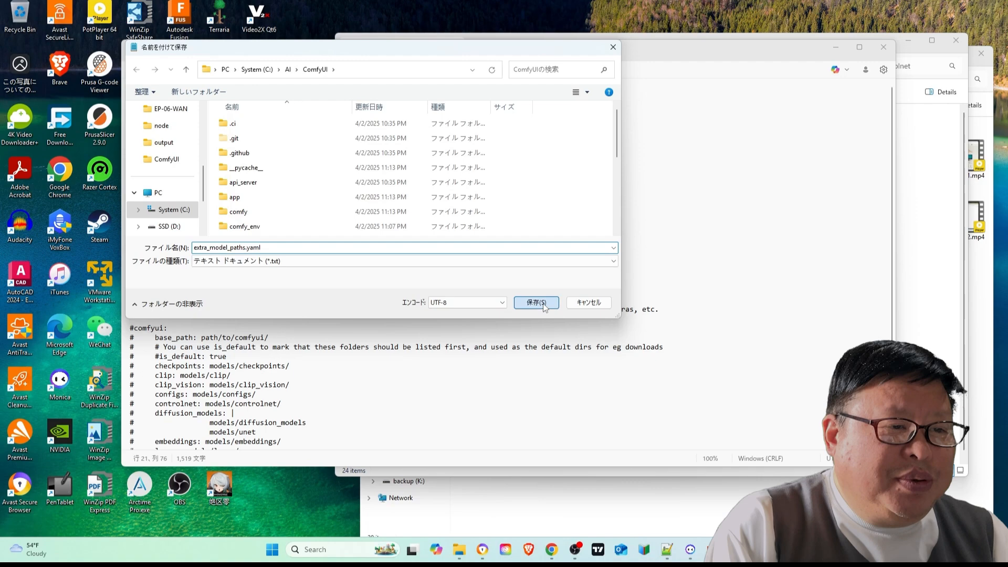
{"action": "left_click", "coordinate": [536, 302]}
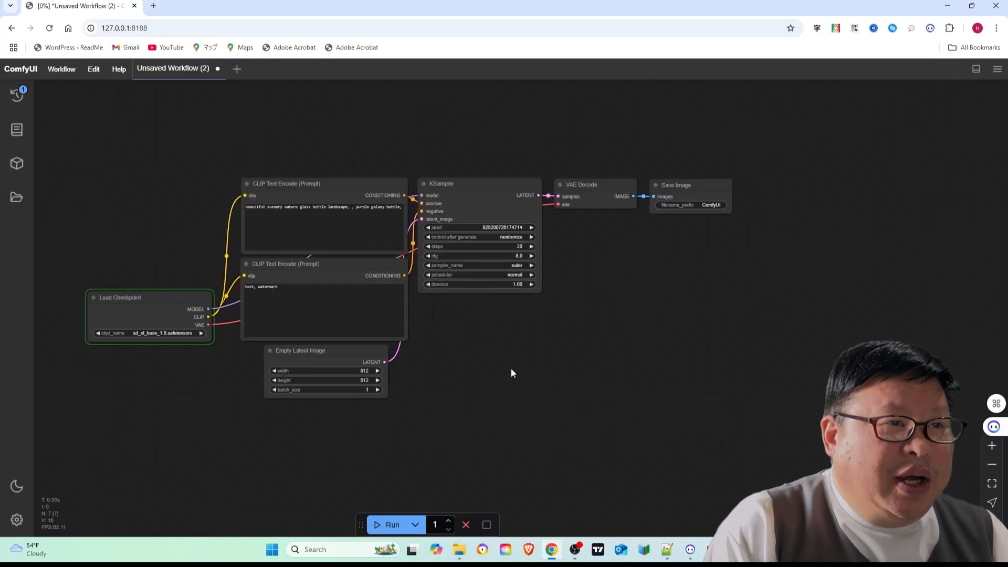
Step: Load ComfyUI's default workflow at 127.0.0.1:8188 and click the canvas
{"action": "left_click", "coordinate": [391, 525]}
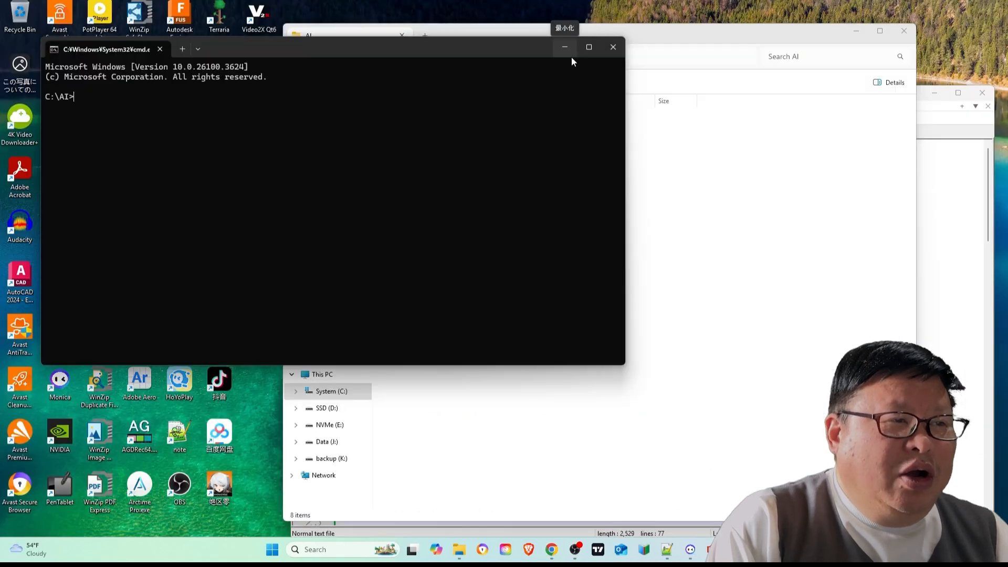
Step: Clone github.com/Wan-Video/Wan2.1.git into C:\AI, enter it, and activate wan_env
{"action": "type", "text": "git clone https://github.com/Wan-Video/Wan2.1.git"}
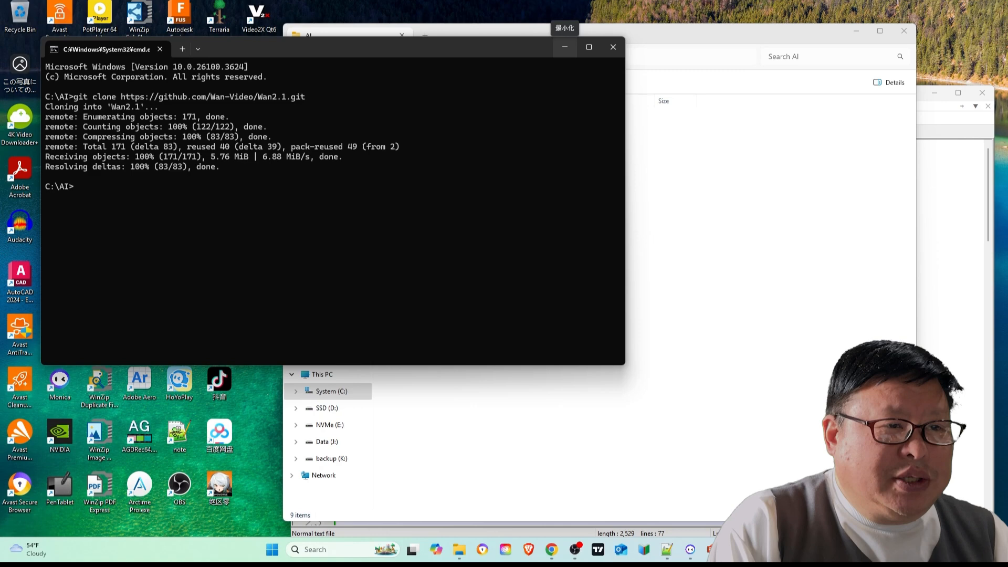
{"action": "type", "text": "cd wan2.1"}
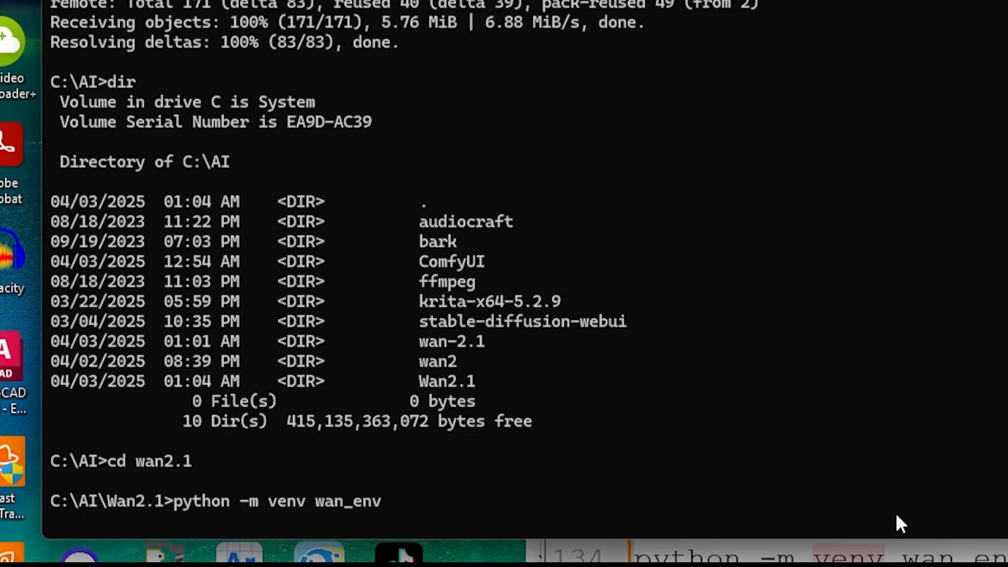
{"action": "type", "text": "wan_env\\Scripts\\activate"}
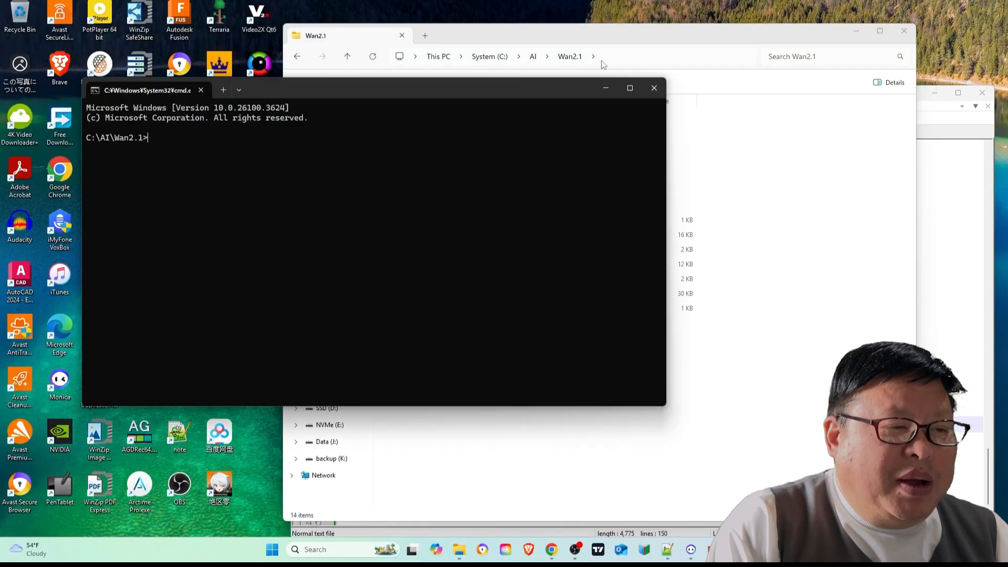
Step: Install Wan2.1's requirements.txt with pip and follow sampling progress in the ComfyUI console
{"action": "type", "text": "pip install -r requirements.txt"}
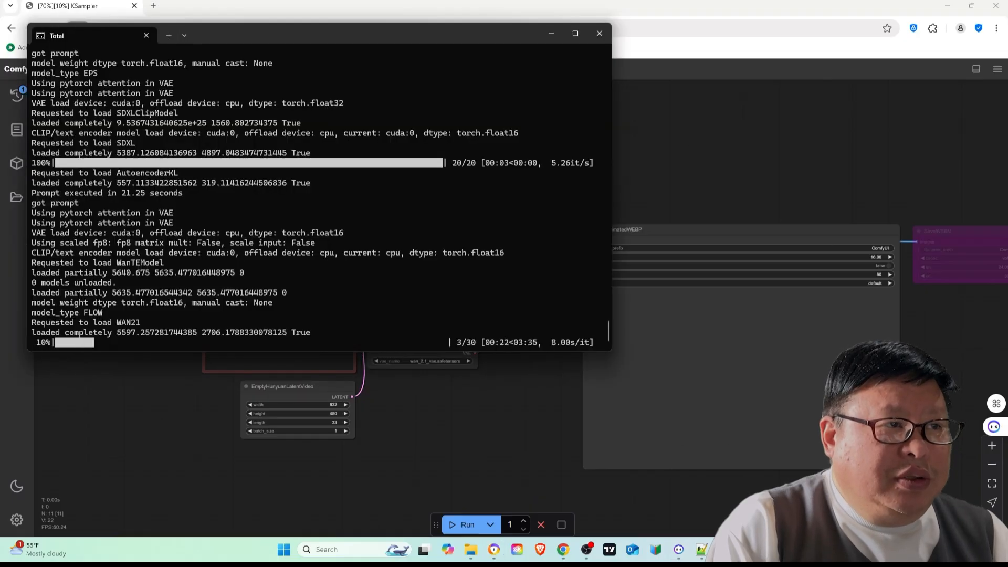
Step: Return to the ComfyUI tab with the image_to_video_wan workflow and fox-girl input image
{"action": "left_click", "coordinate": [598, 33]}
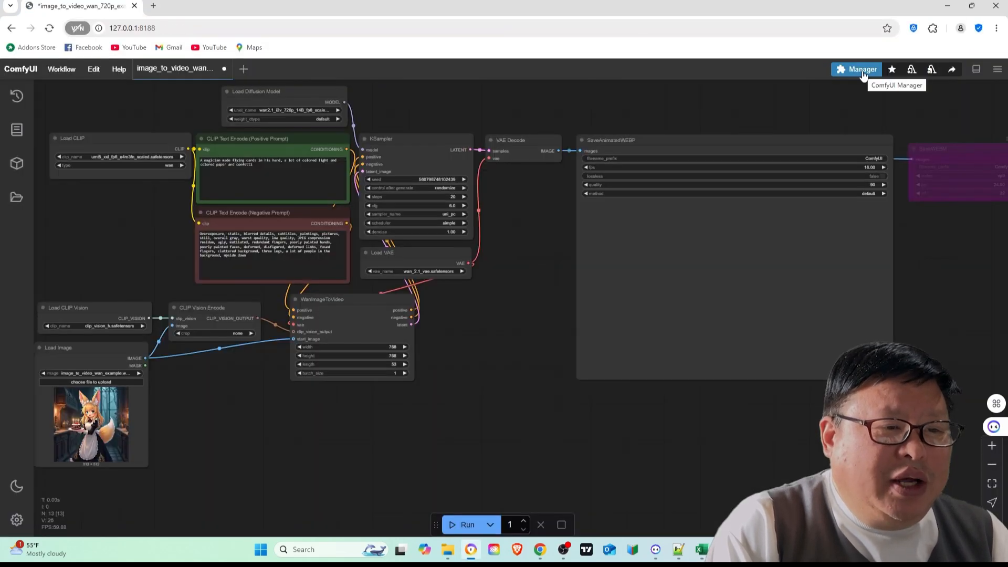
Step: Open ComfyUI Manager, close it, then reopen it over the text_to_video_wan workflow
{"action": "left_click", "coordinate": [861, 69]}
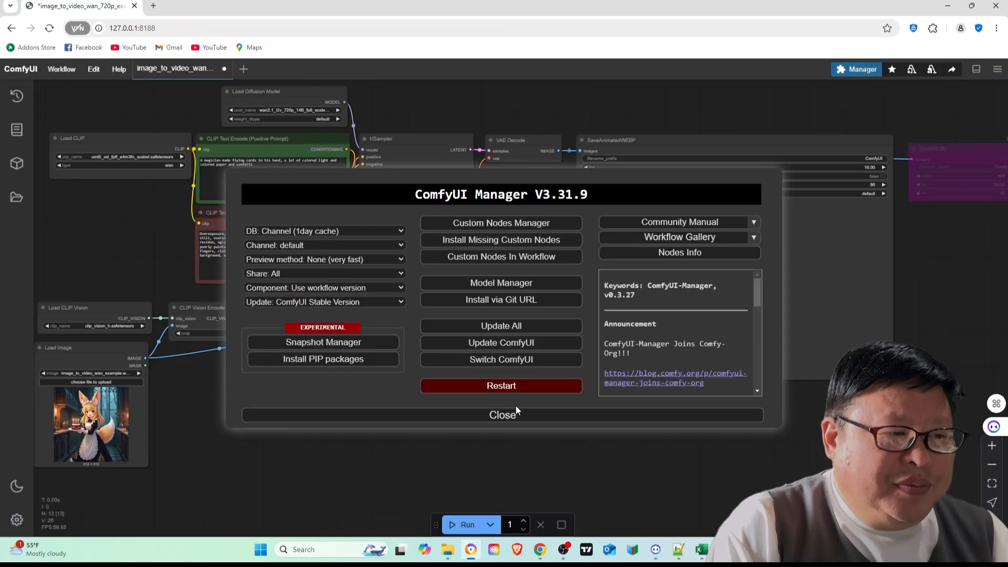
{"action": "left_click", "coordinate": [501, 415]}
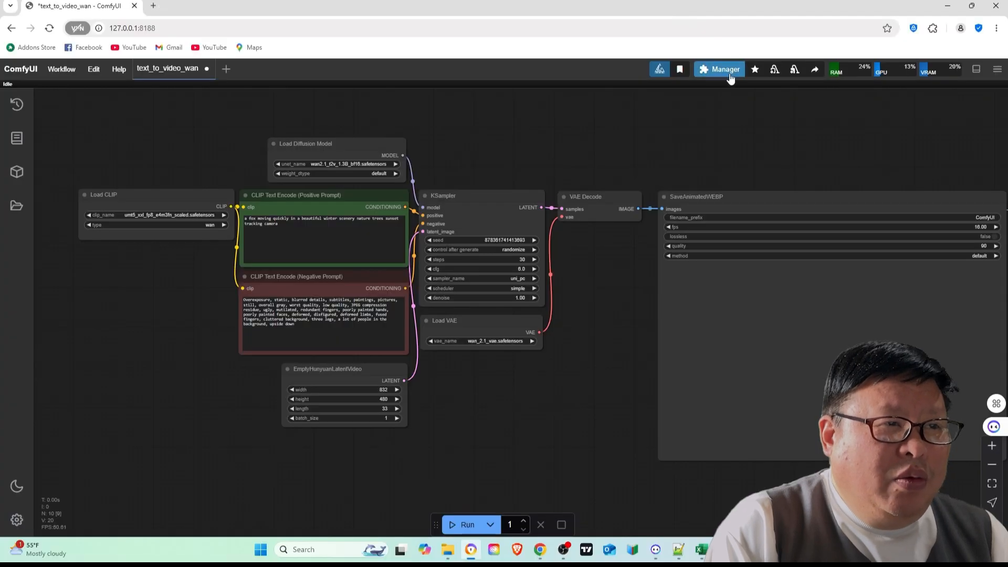
{"action": "left_click", "coordinate": [724, 68]}
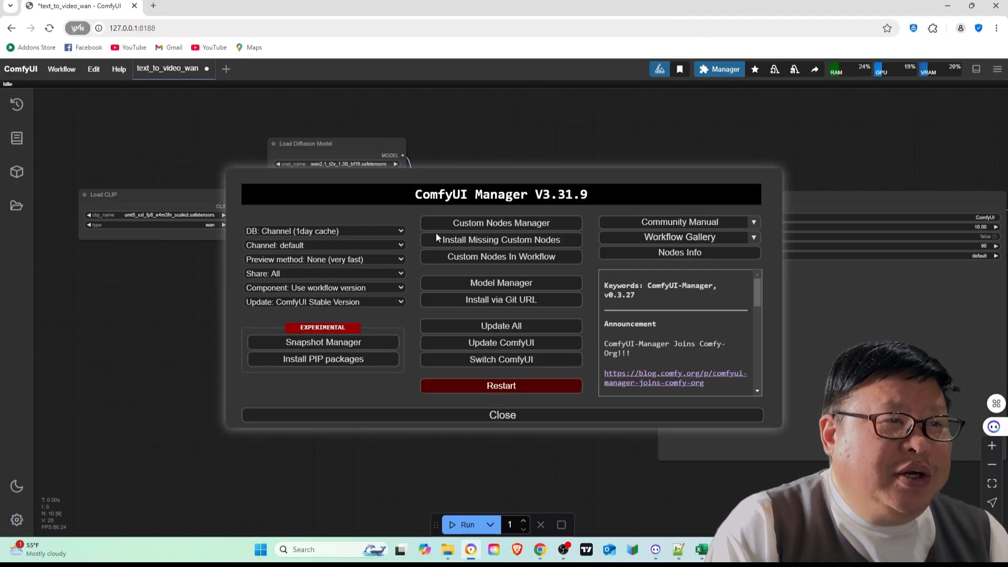
Step: In Custom Nodes Manager, search the node packs, ending with the query 'crys'
{"action": "left_click", "coordinate": [501, 223]}
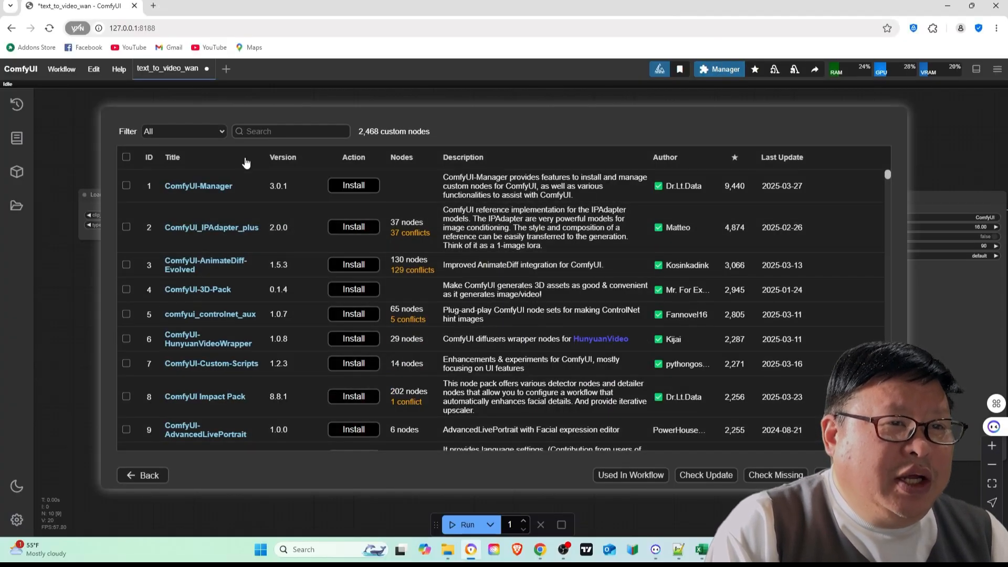
{"action": "left_click", "coordinate": [290, 132]}
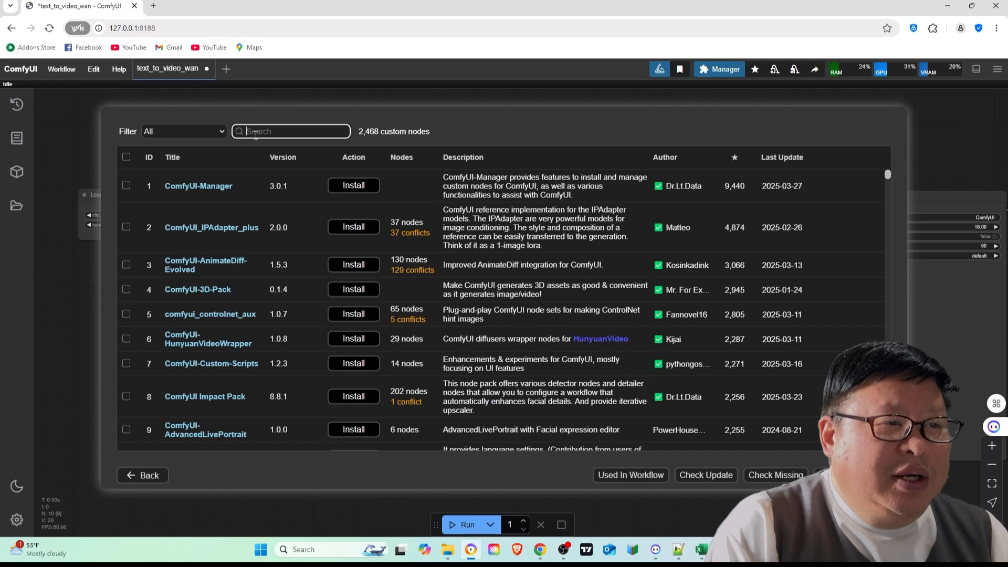
{"action": "type", "text": "thr"}
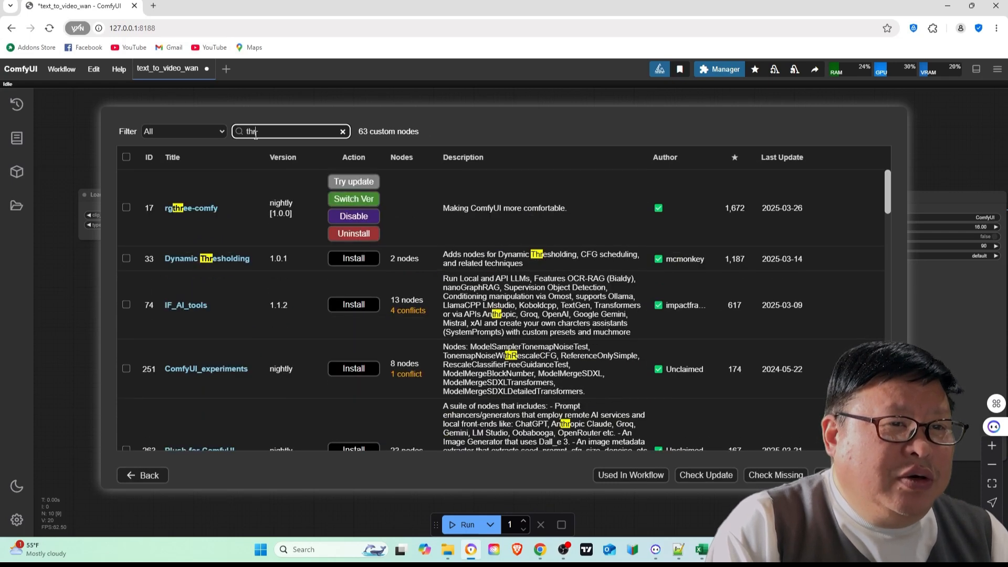
{"action": "type", "text": "e"}
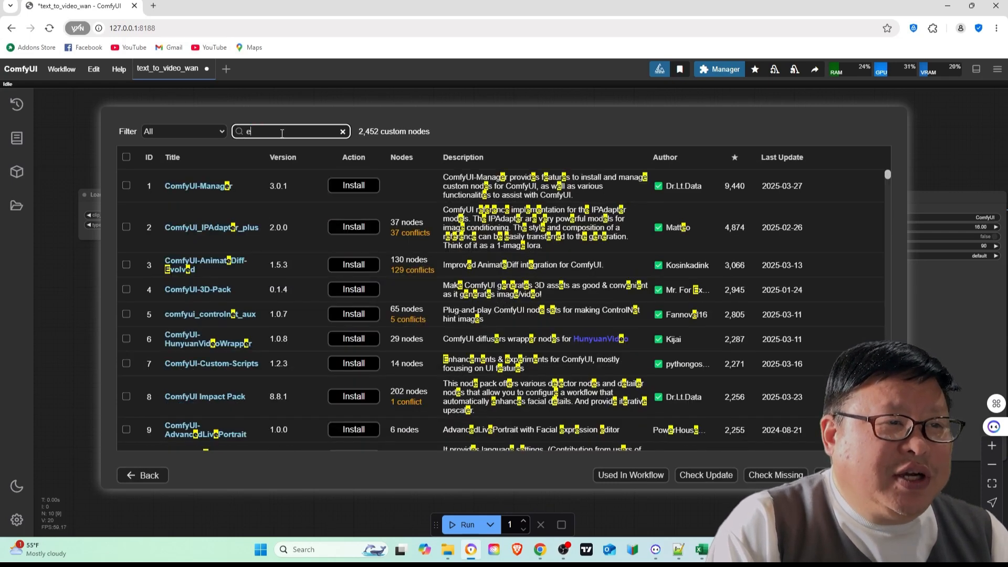
{"action": "type", "text": "asy"}
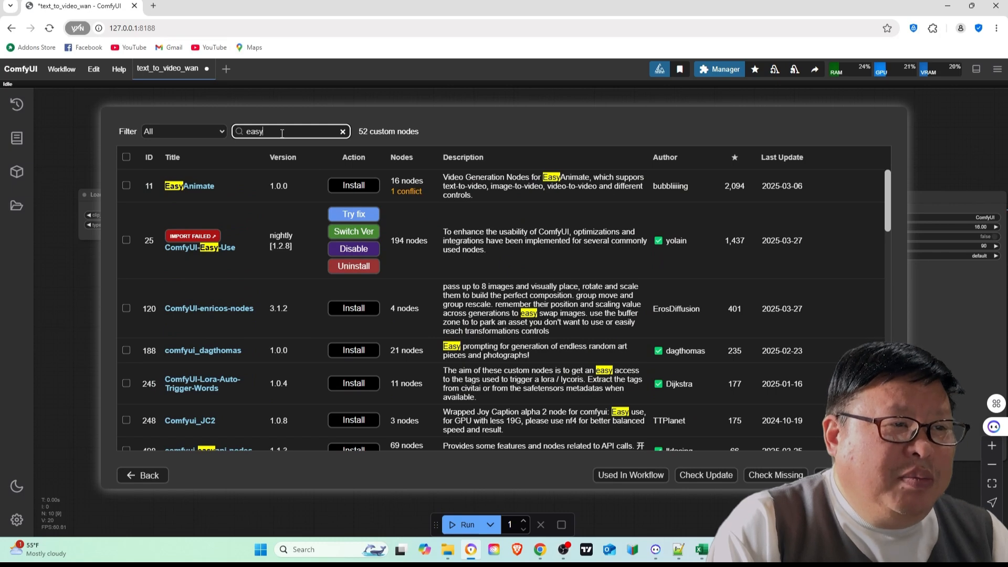
{"action": "type", "text": "crys"}
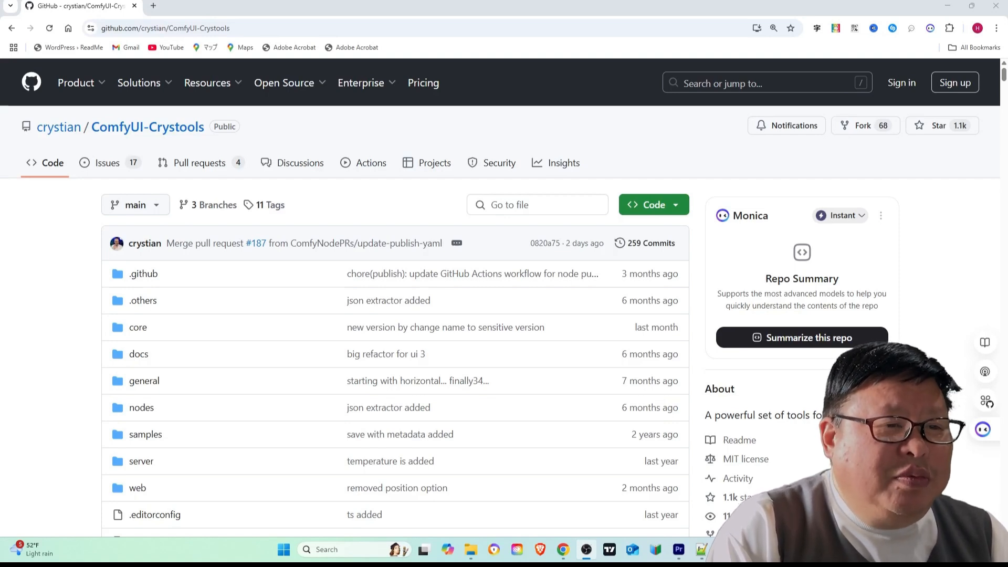
Step: Open the ComfyUI-Crystools GitHub repository page from the search results
{"action": "left_click", "coordinate": [652, 204]}
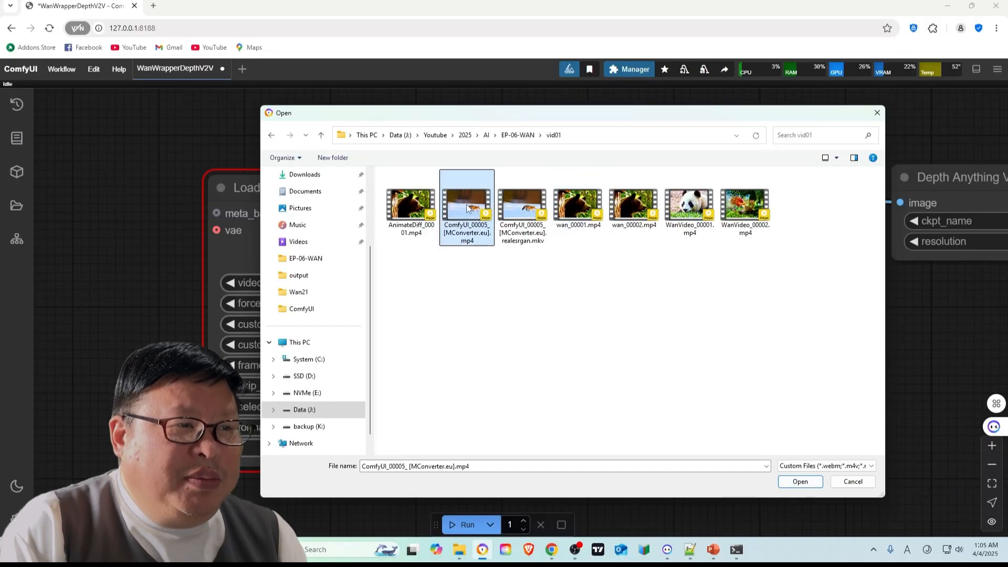
Step: Load ComfyUI_00005_[MConverter.eu].mp4 into the depth video-to-video workflow and run it
{"action": "left_click", "coordinate": [799, 481]}
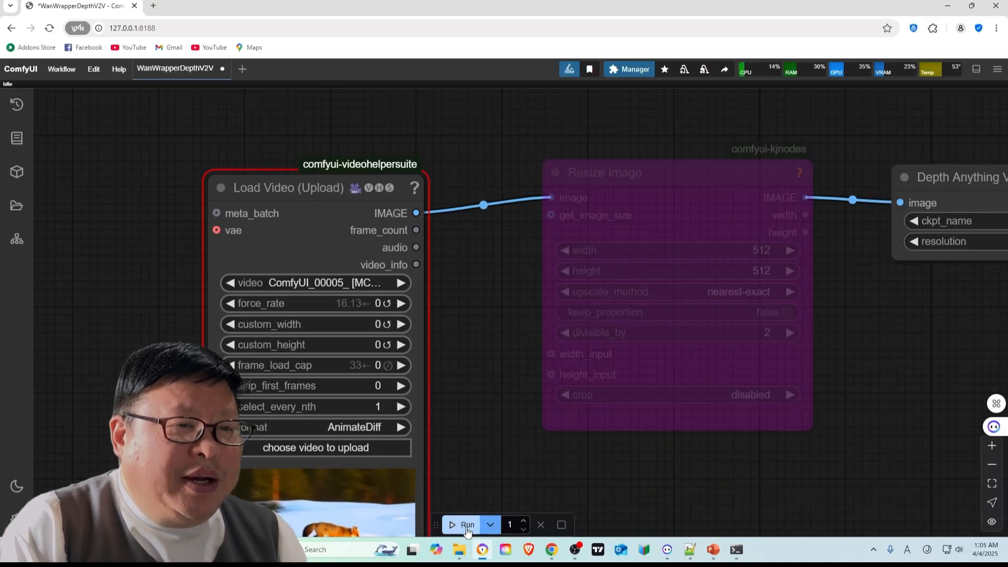
{"action": "left_click", "coordinate": [467, 525]}
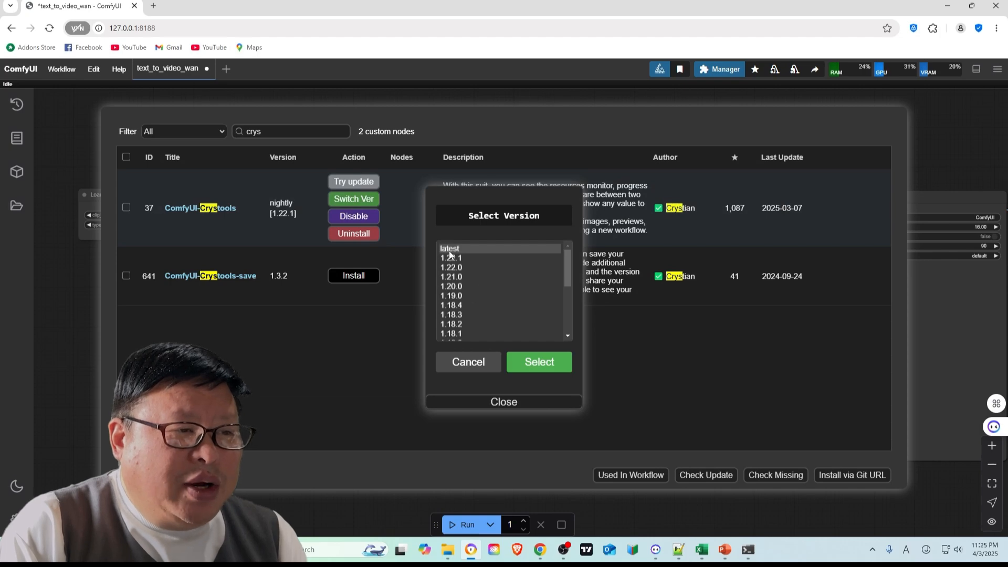
{"action": "mouse_move", "coordinate": [468, 362]}
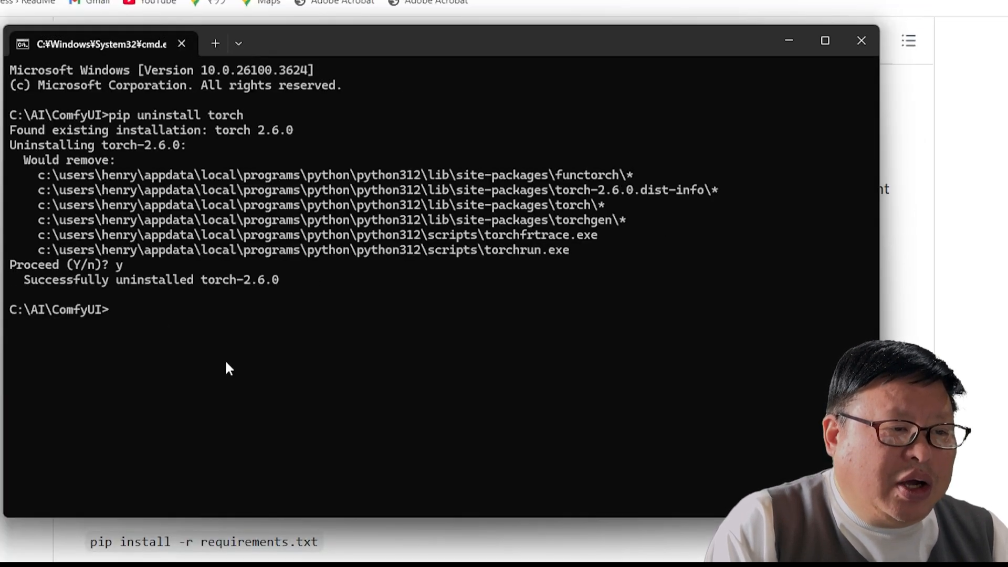
Step: Run pip install for torch, torchvision and torchaudio from the cu126 PyTorch index
{"action": "type", "text": "pip install torch torchvision torchaudio --extra-index-url https://download.pytorch.org/whl/cu126"}
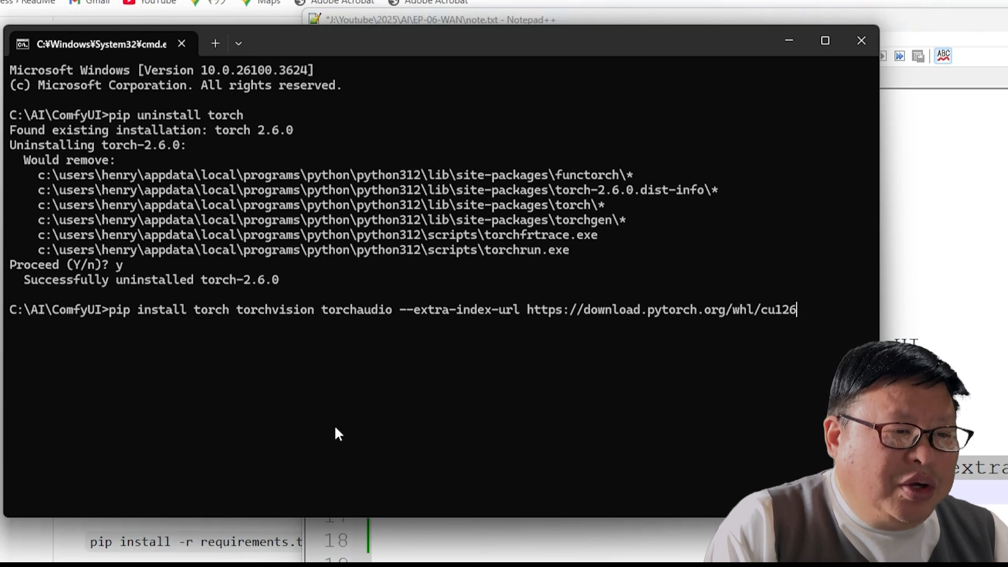
{"action": "key", "text": "enter"}
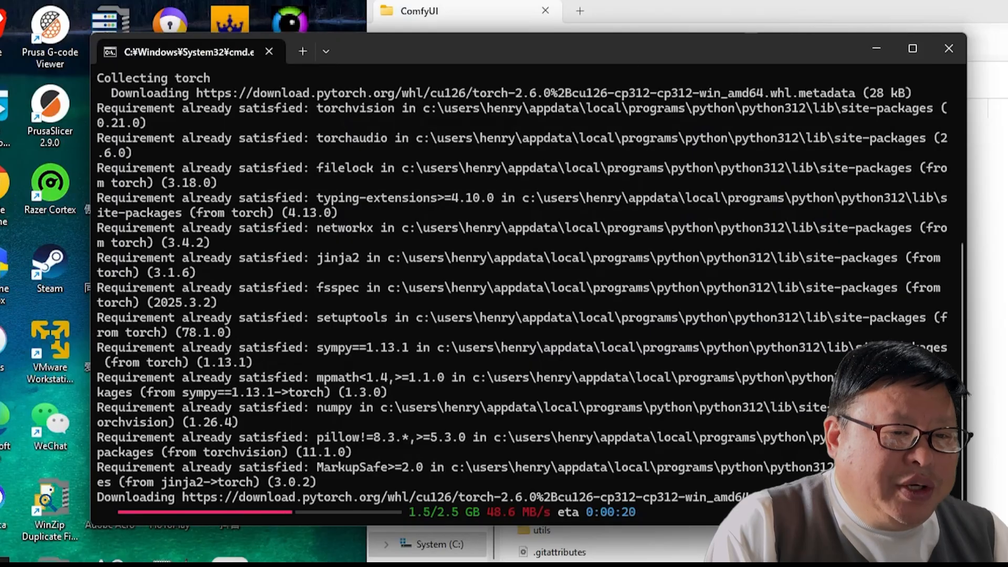